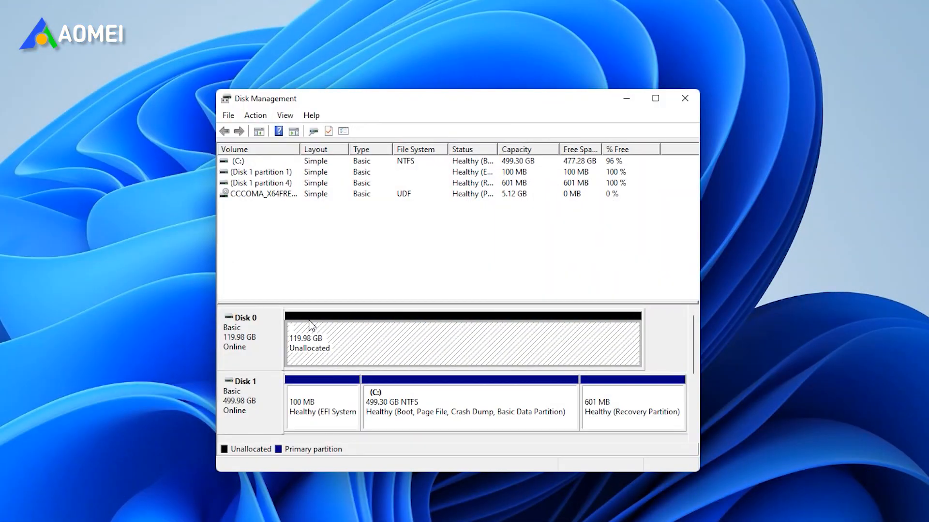
mouse_move(380, 356)
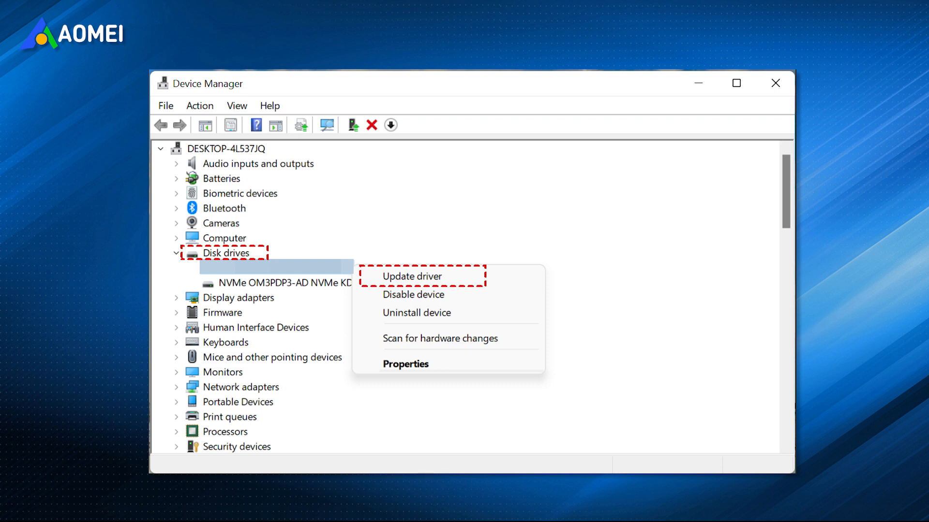
Uninstall the VMware virtual SCSI disk device through Device Manager
right_click(354, 505)
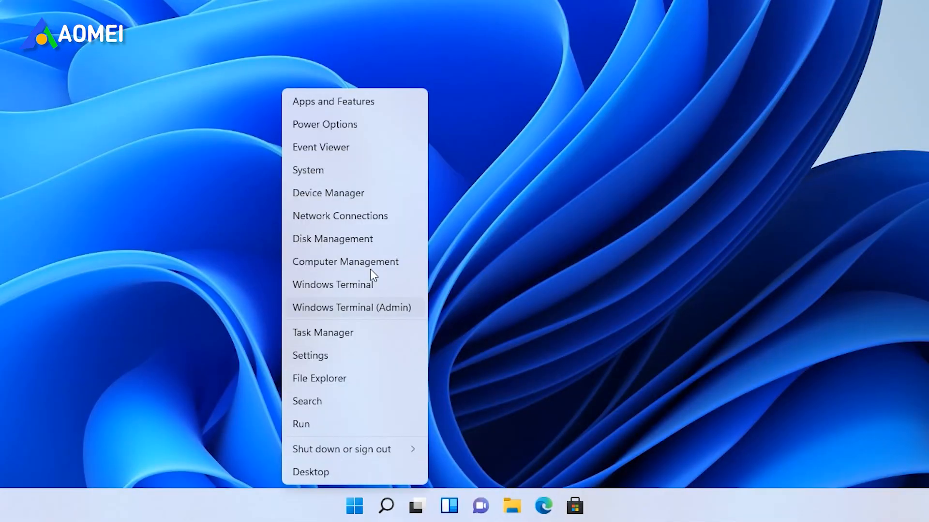
left_click(328, 192)
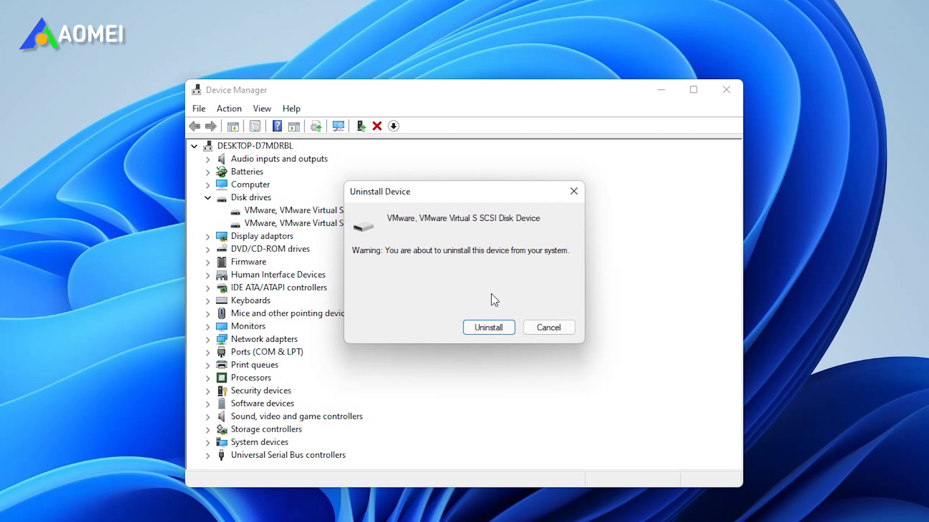
left_click(488, 327)
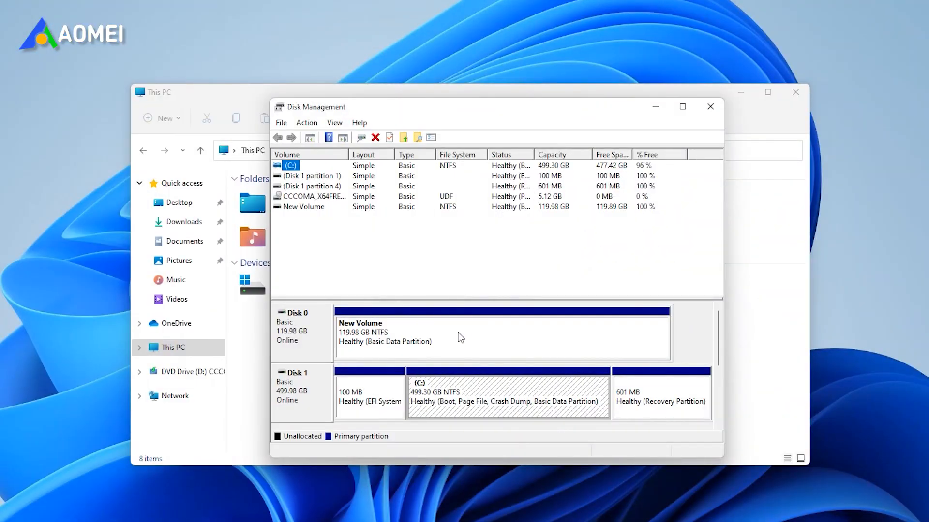
mouse_move(450, 333)
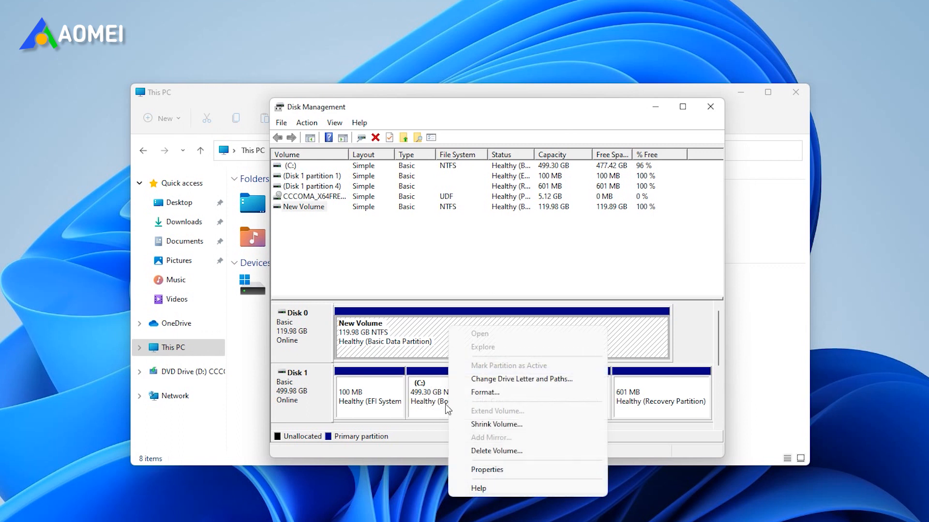
Assign drive letter E to the 119.98 GB New Volume on Disk 0
left_click(520, 380)
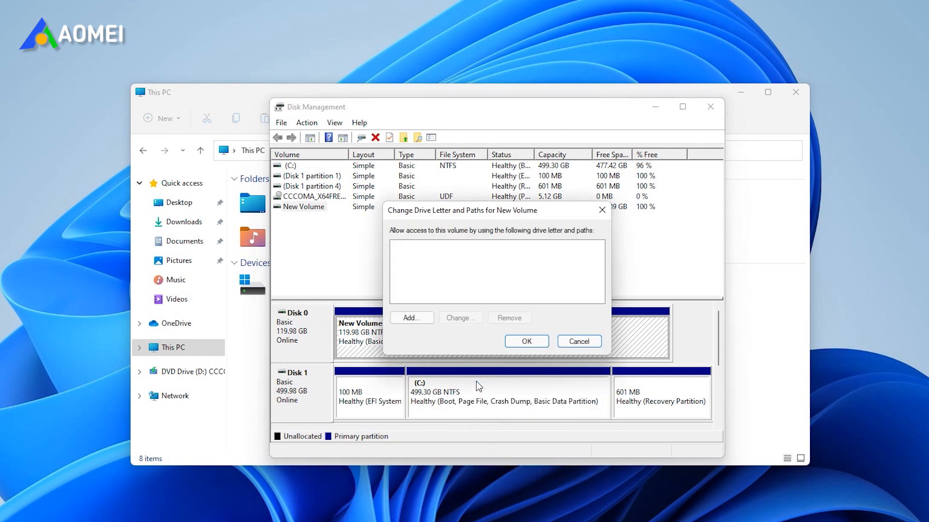
left_click(410, 318)
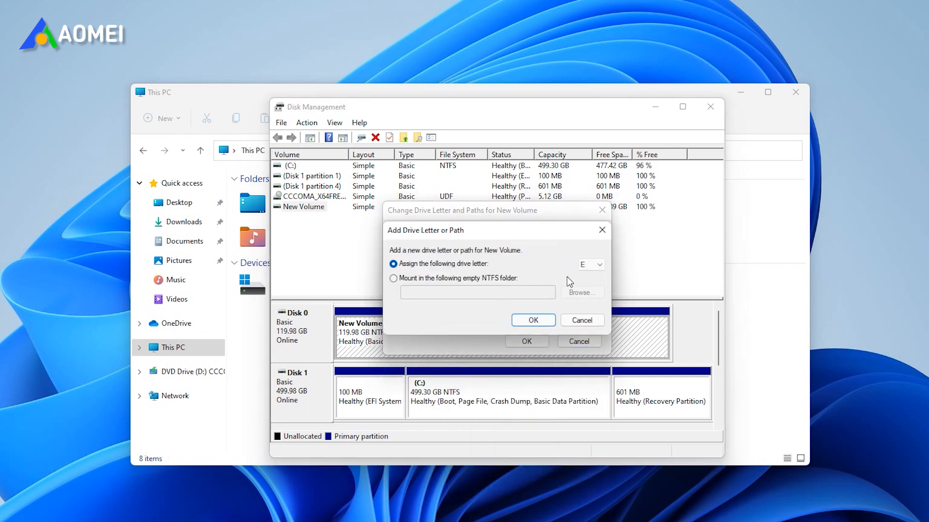
left_click(532, 319)
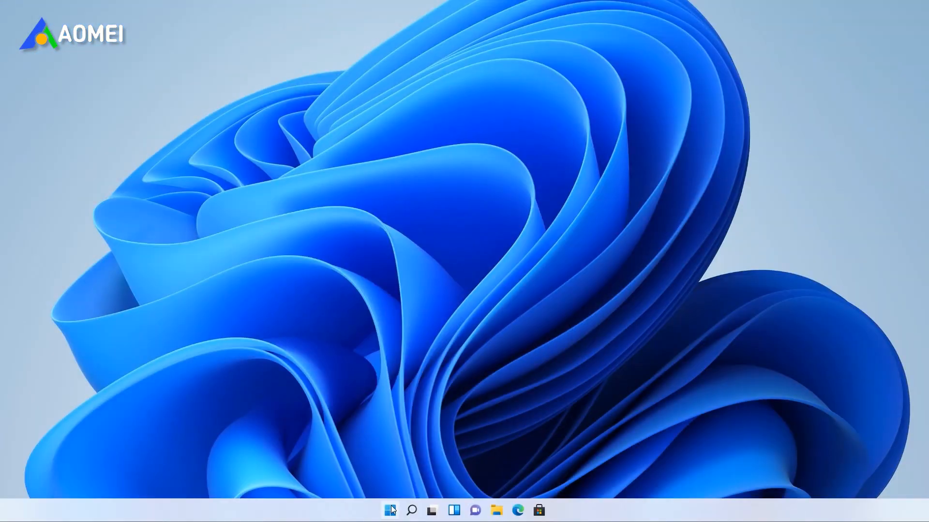
mouse_move(396, 330)
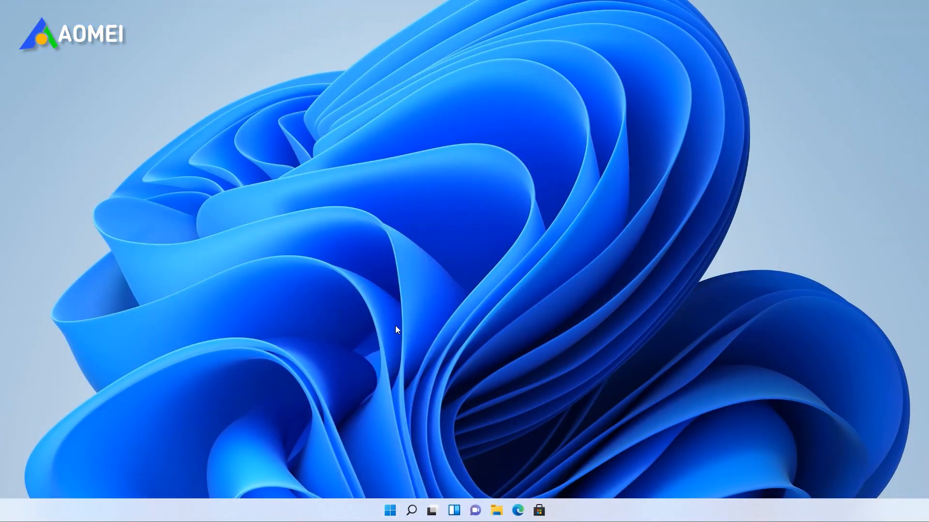
mouse_move(513, 369)
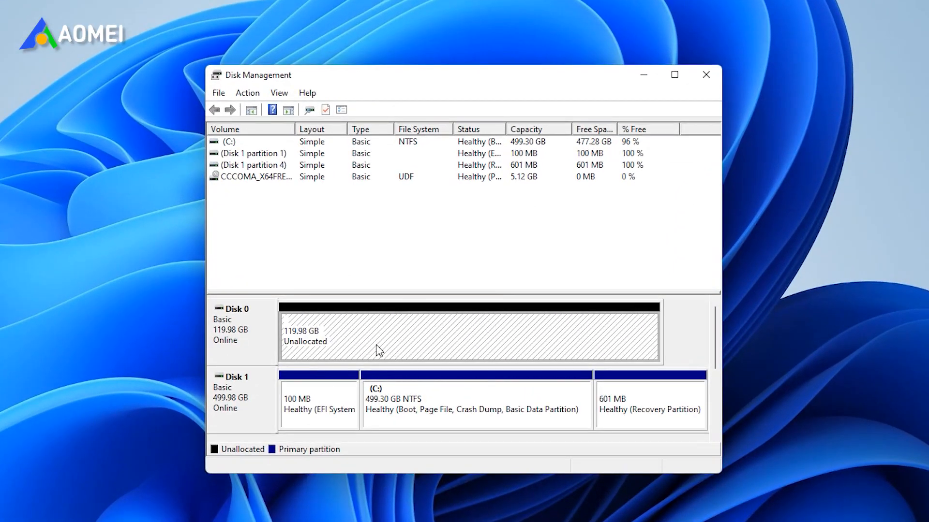
mouse_move(701, 90)
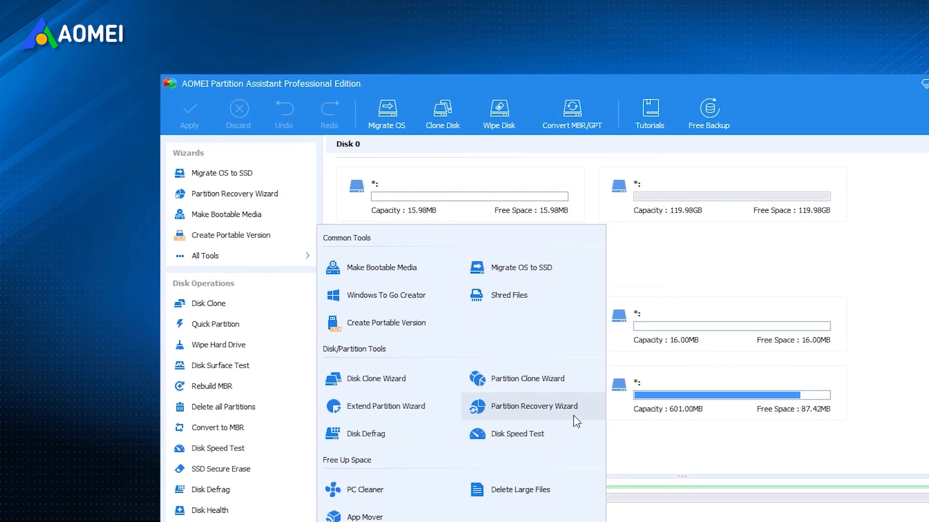
Scroll through the tools list and launch Partition Assistant
scroll("down", 3)
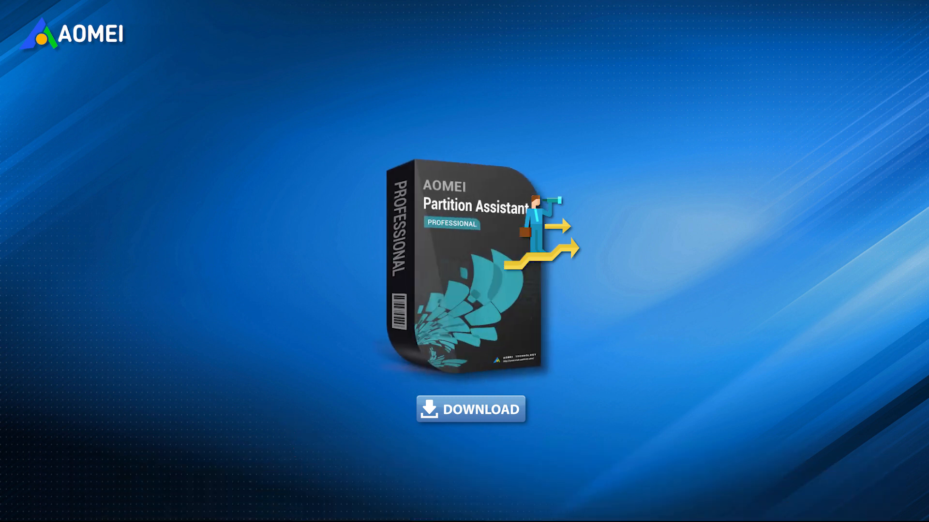
left_click(470, 409)
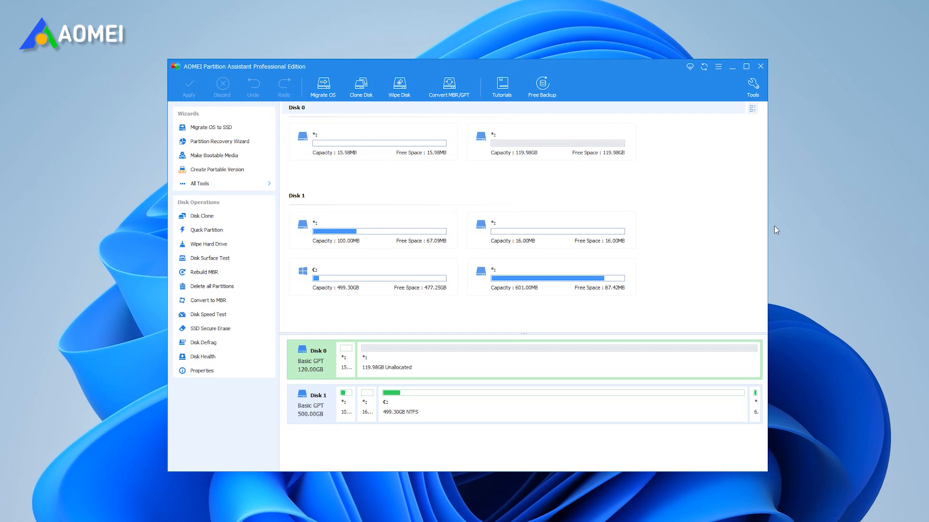
mouse_move(742, 224)
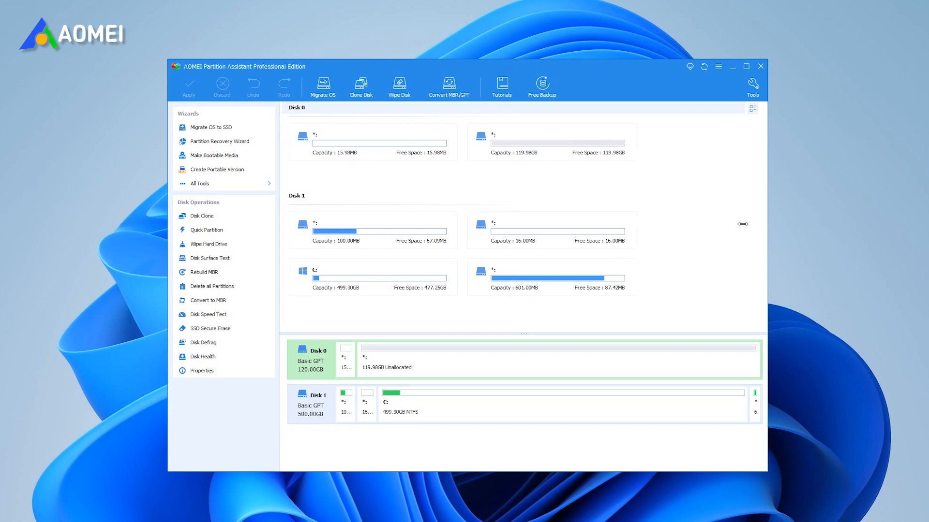
Start the Partition Recovery Wizard from the All Tools menu
left_click(746, 66)
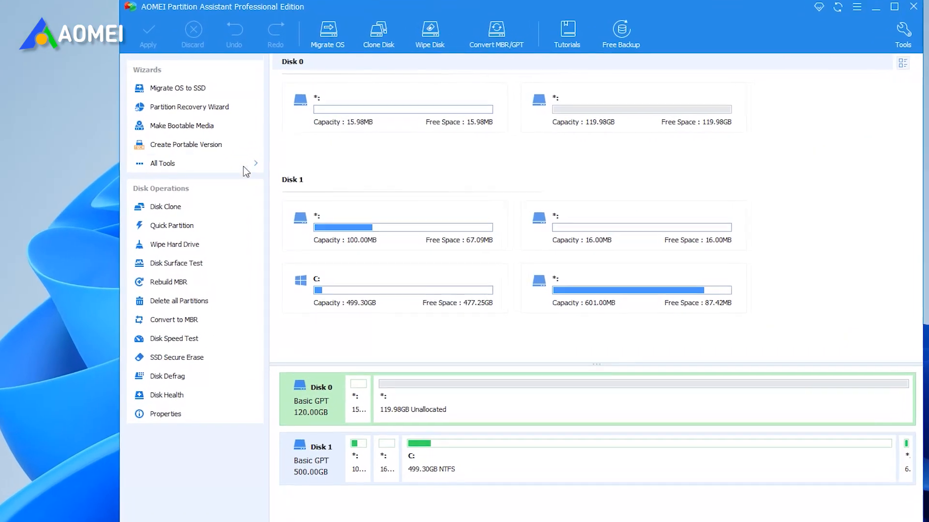
left_click(162, 163)
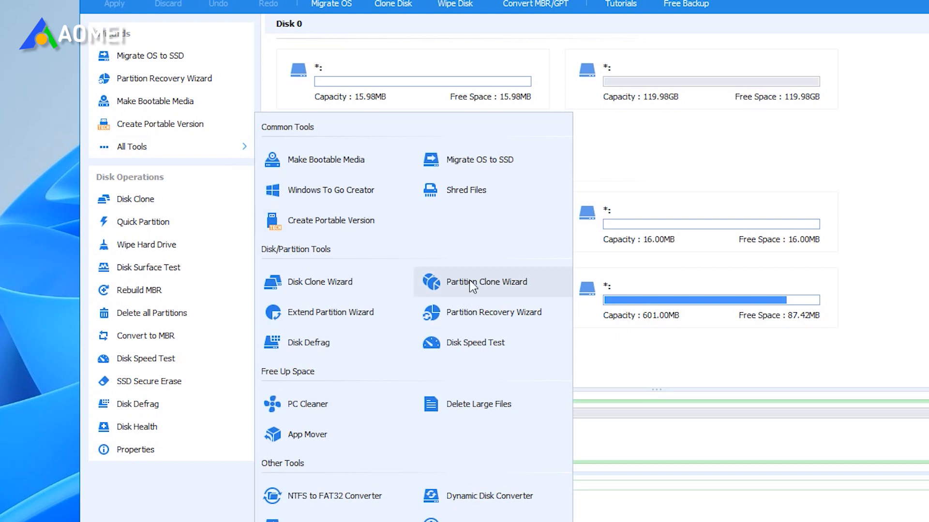
mouse_move(539, 329)
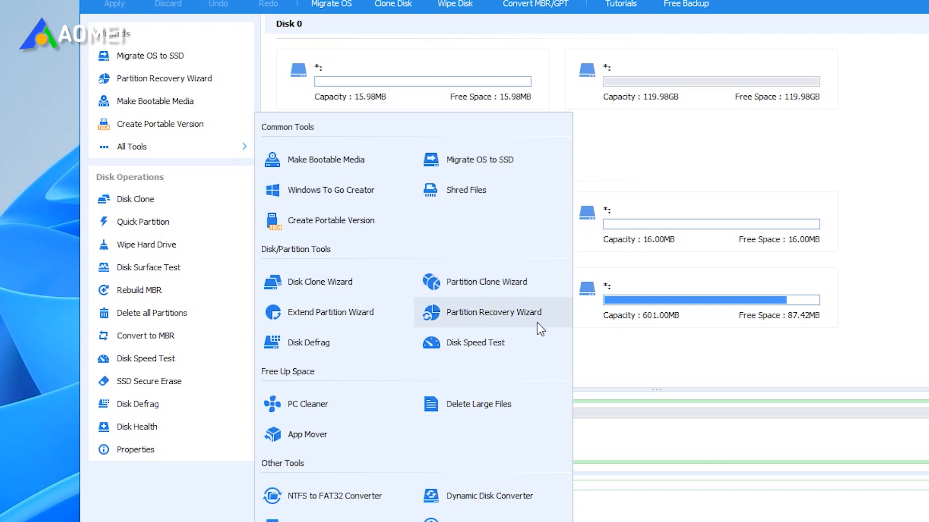
left_click(493, 312)
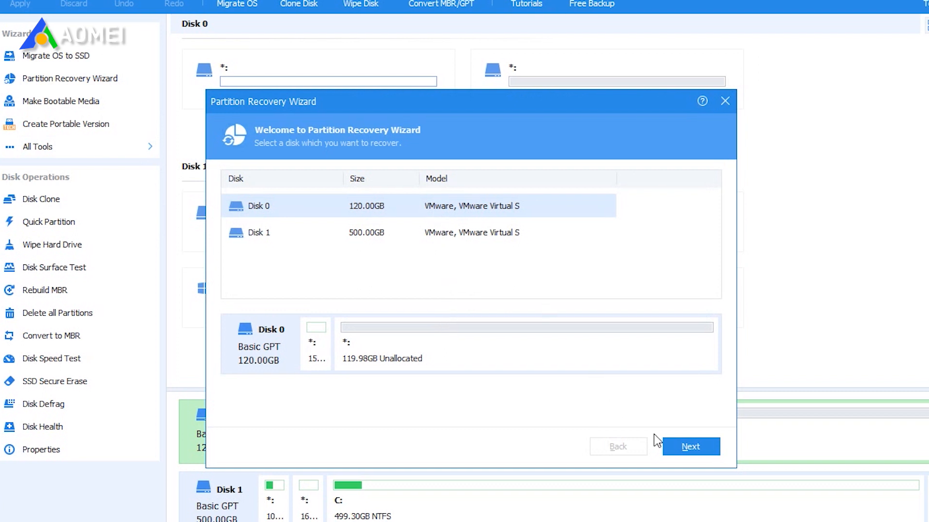
Fast-search Disk 0, recover the found 119.98 GB NTFS partition, and finish the wizard
left_click(690, 446)
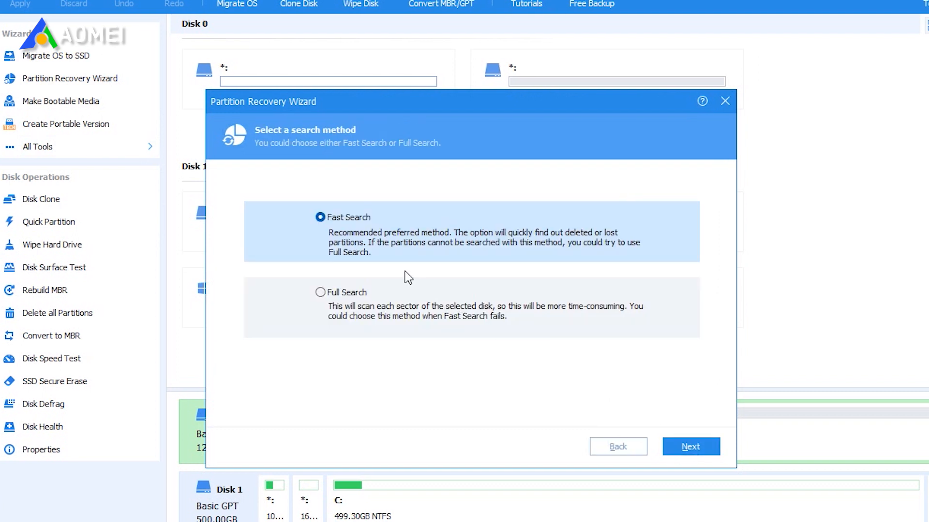
mouse_move(494, 270)
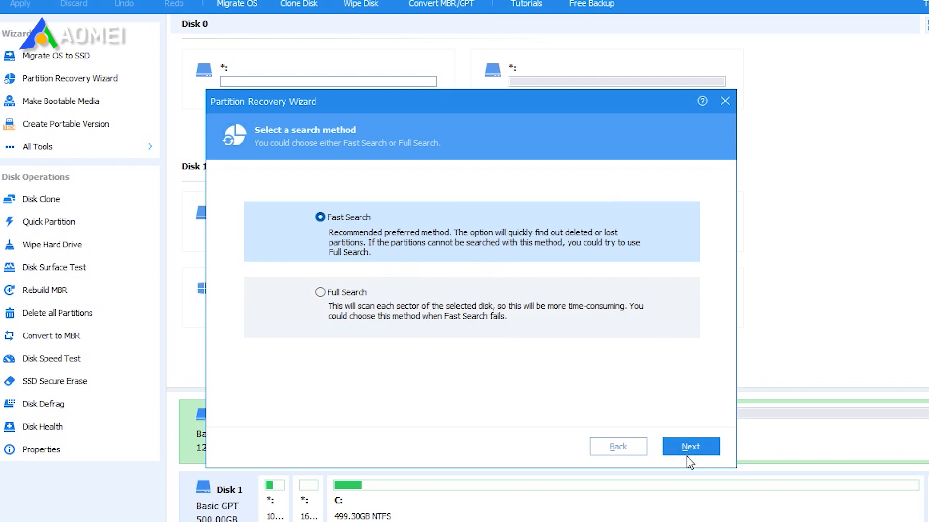
left_click(690, 446)
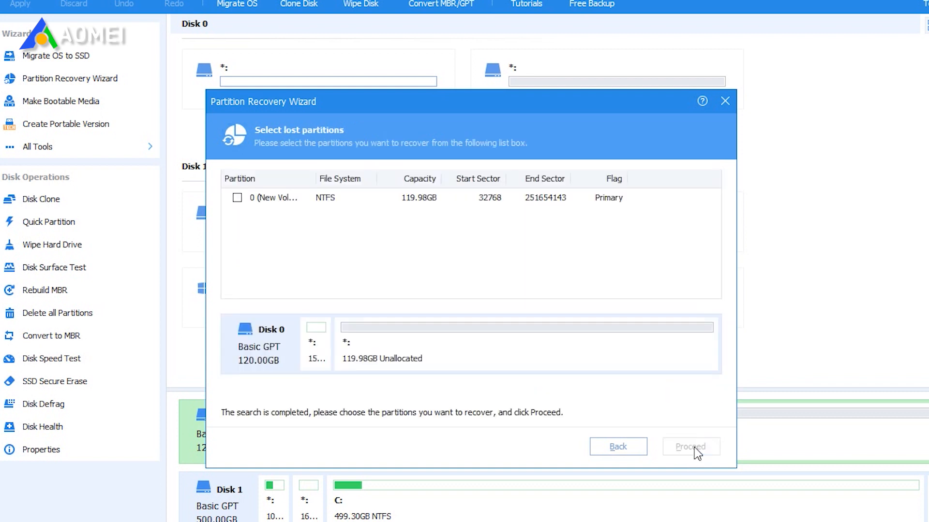
left_click(237, 198)
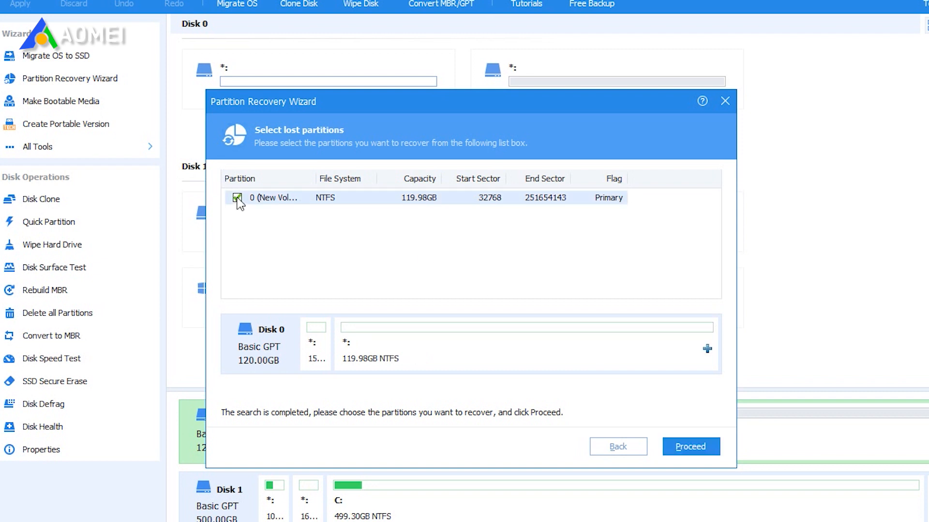
left_click(690, 446)
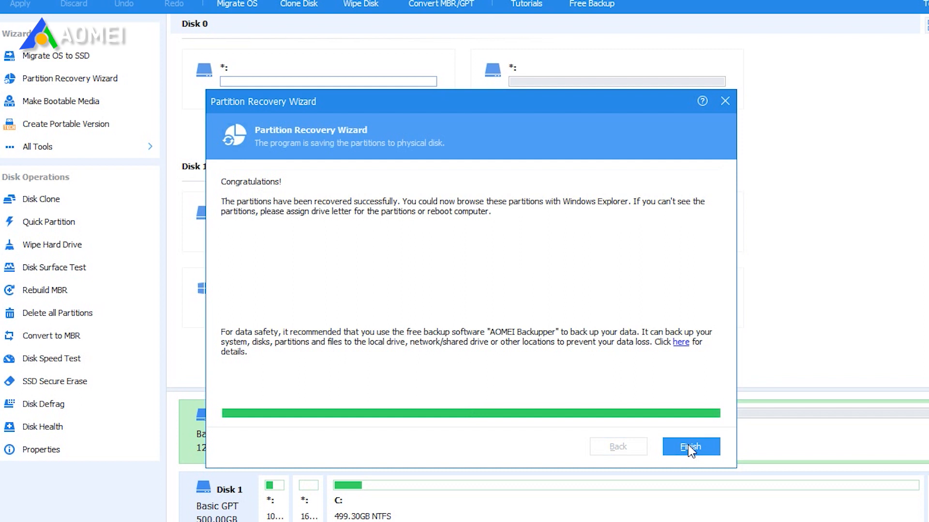
left_click(690, 447)
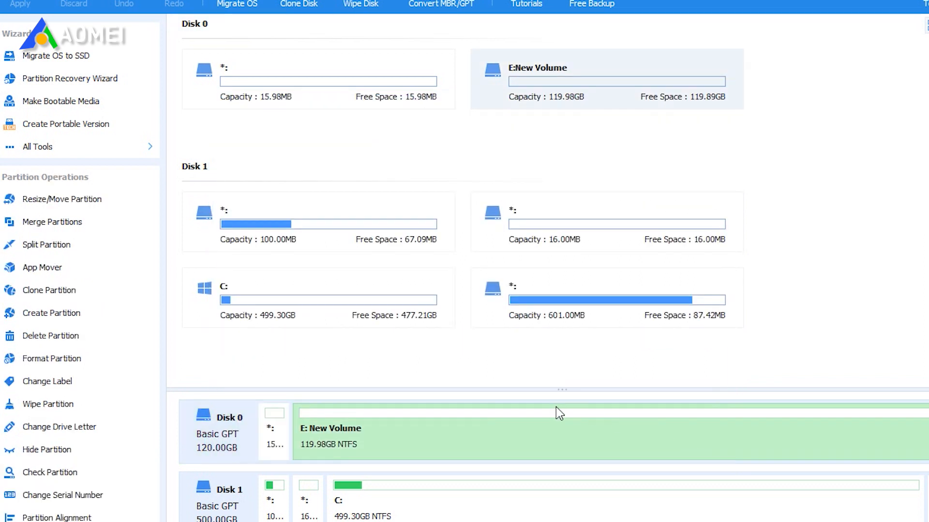